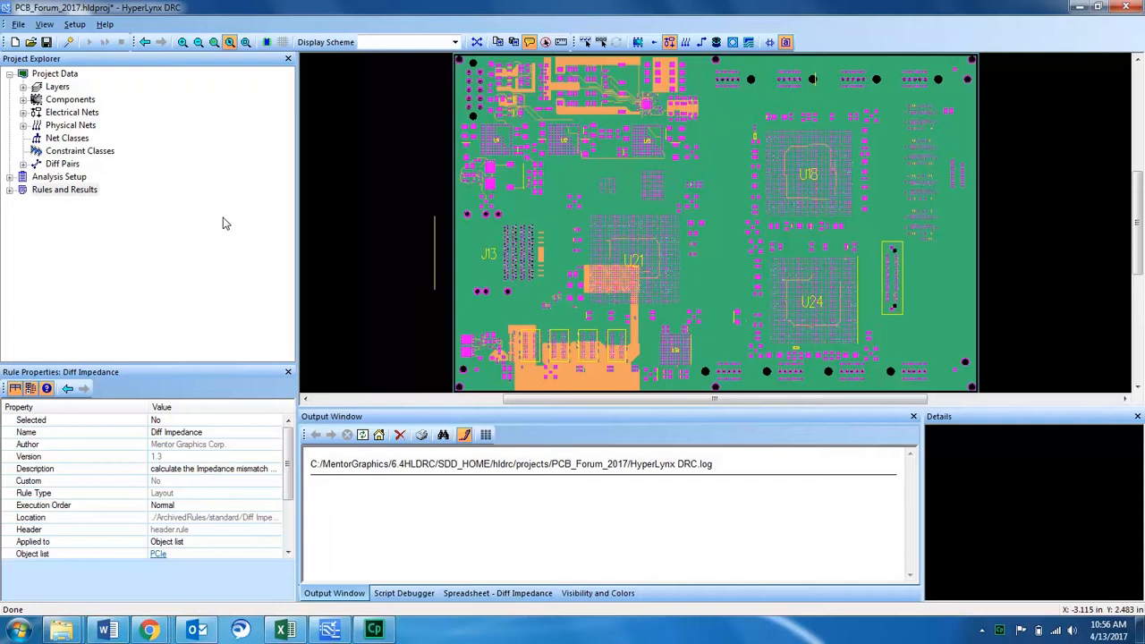
mouse_move(318, 209)
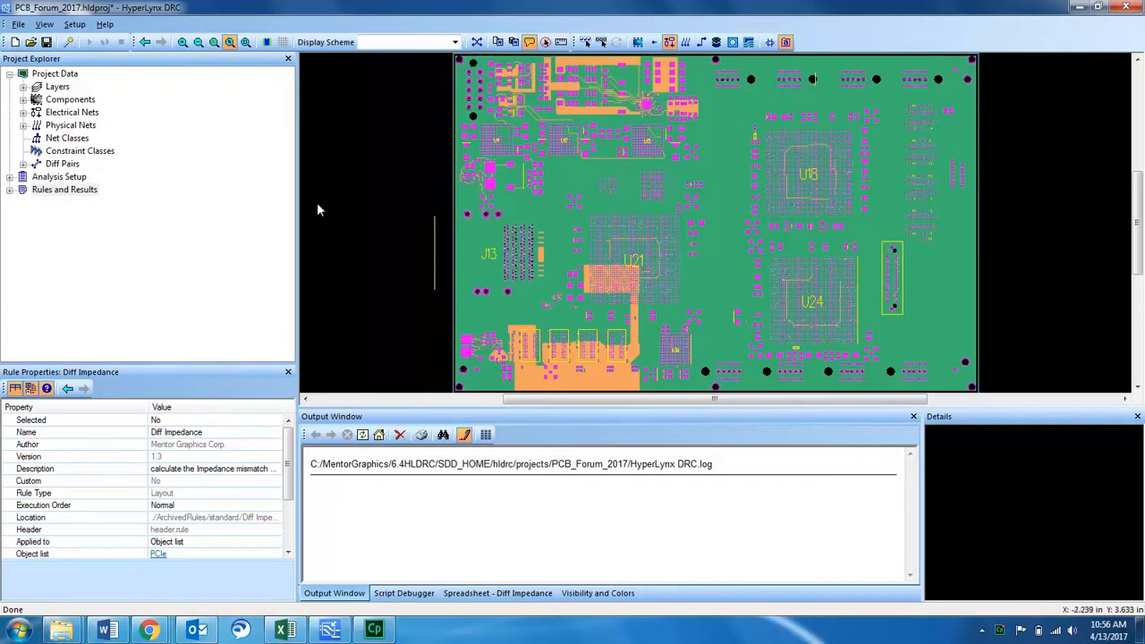
mouse_move(251, 200)
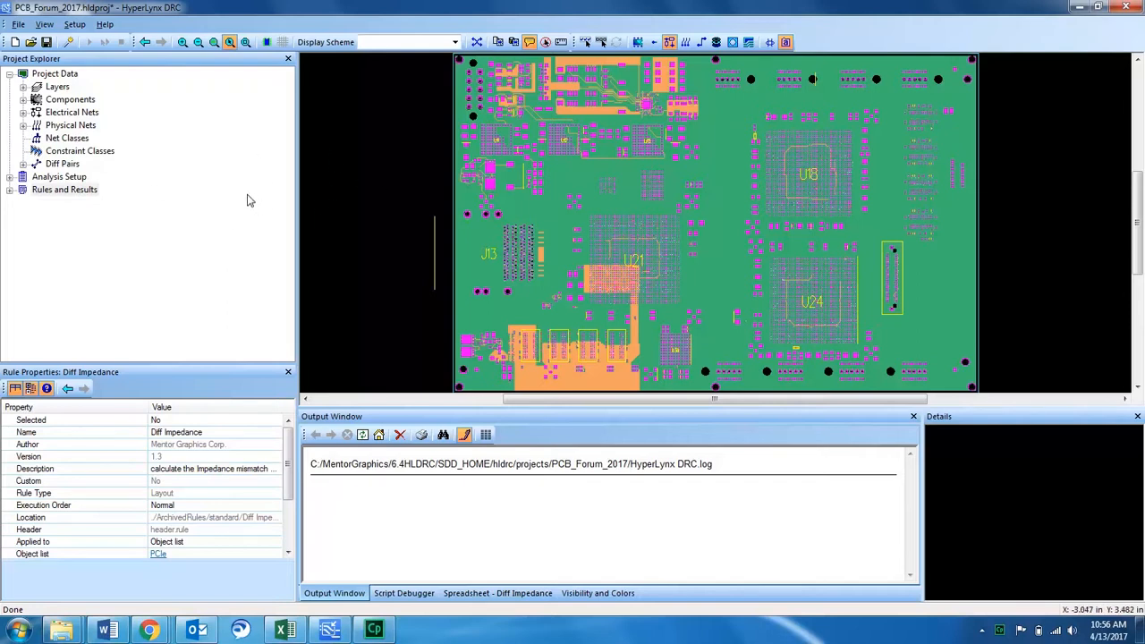
Expand Rules and Results to SerDes_New_Rules and show Diff Impedance's parameters
click(10, 189)
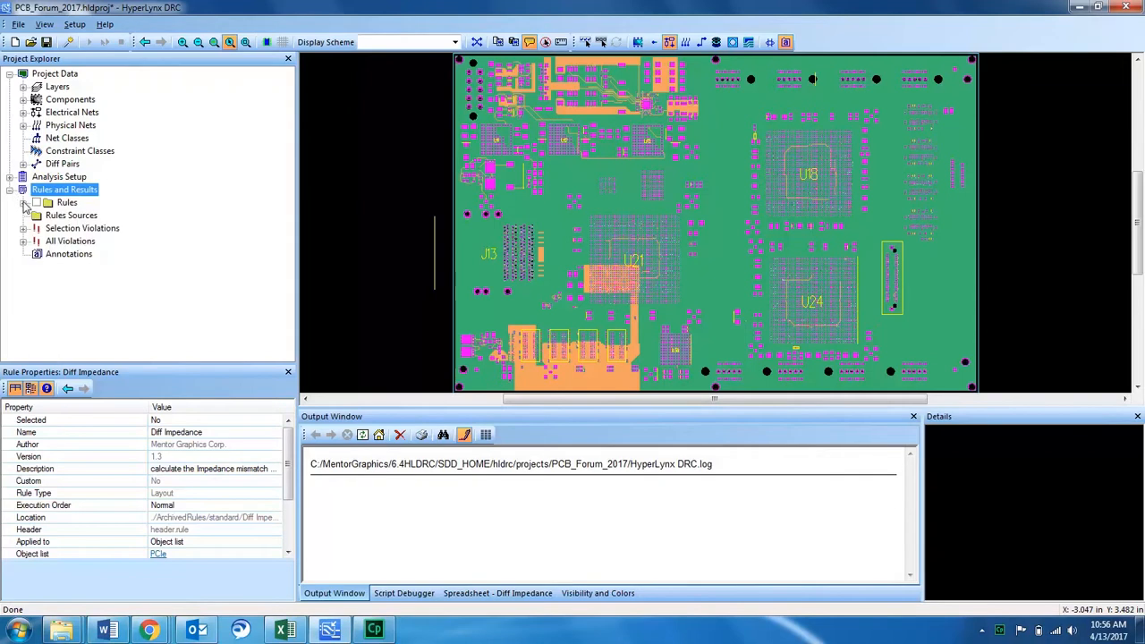
click(25, 202)
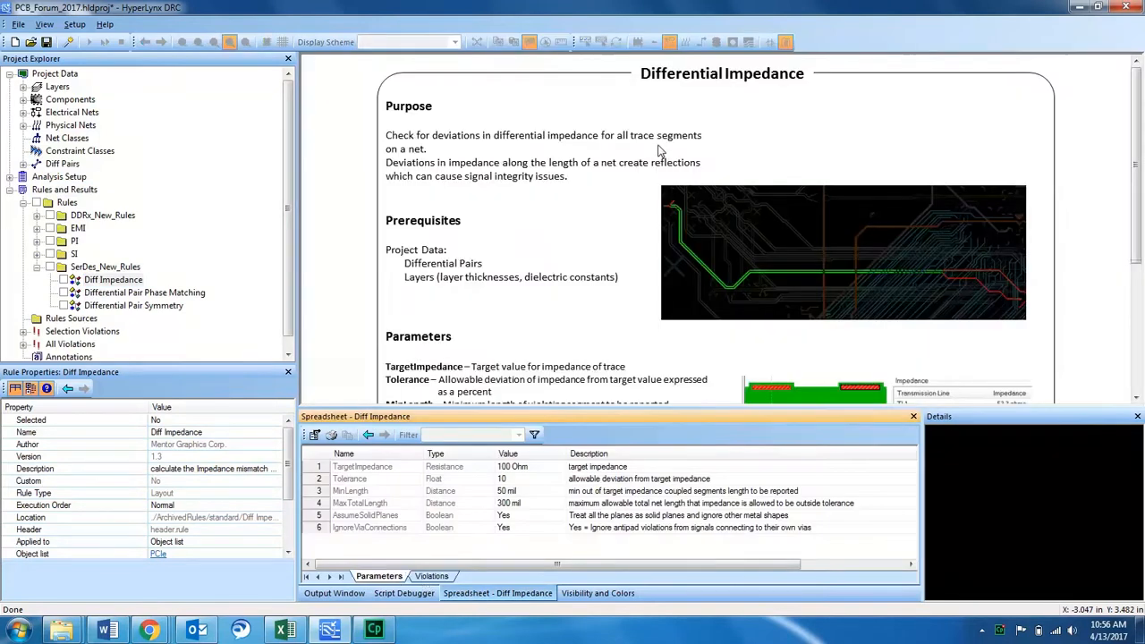
mouse_move(662, 150)
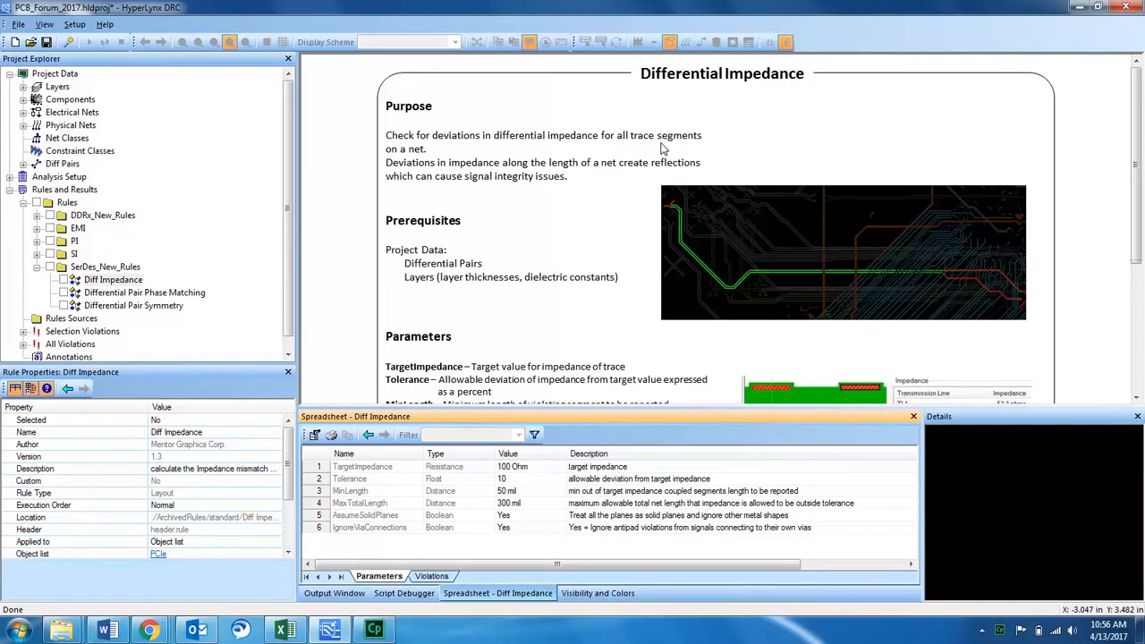
scroll(down, 3)
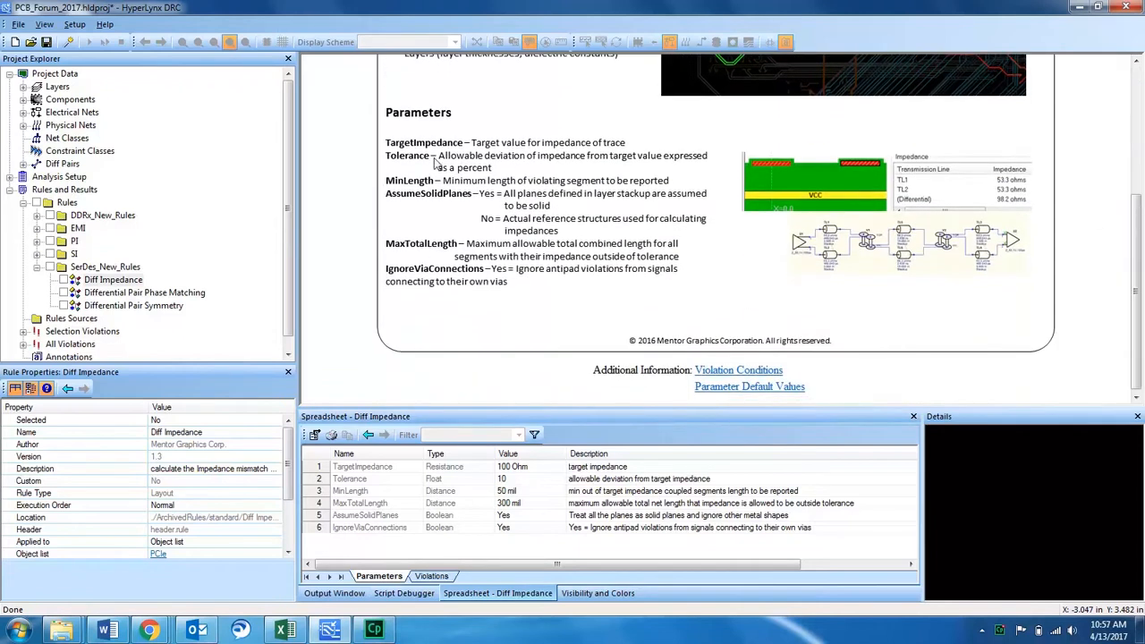
mouse_move(561, 483)
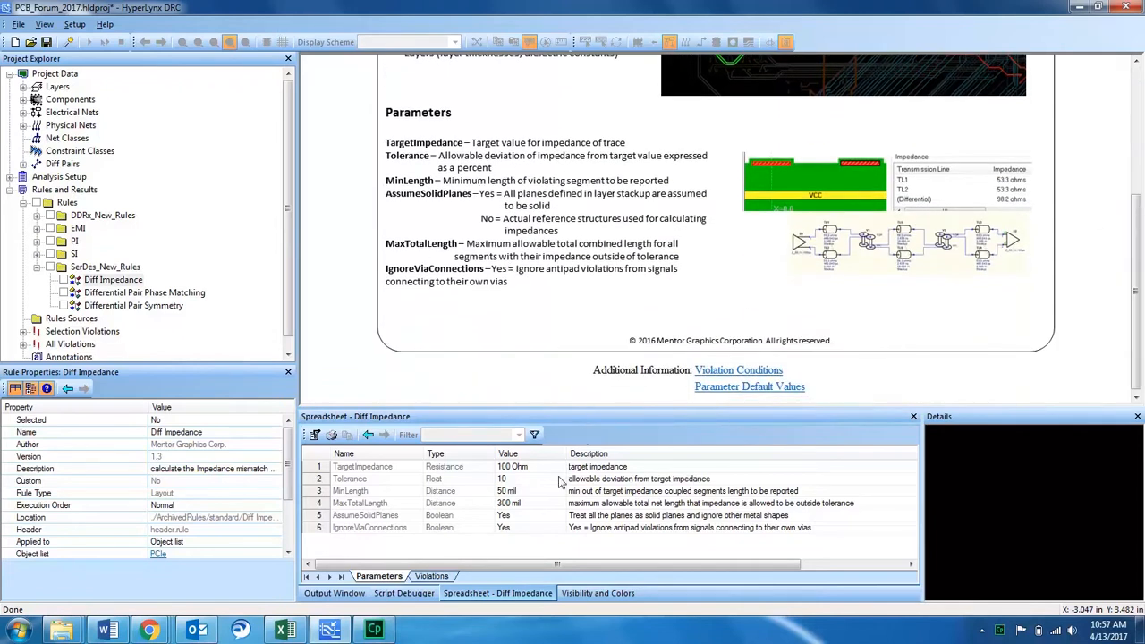
mouse_move(509, 476)
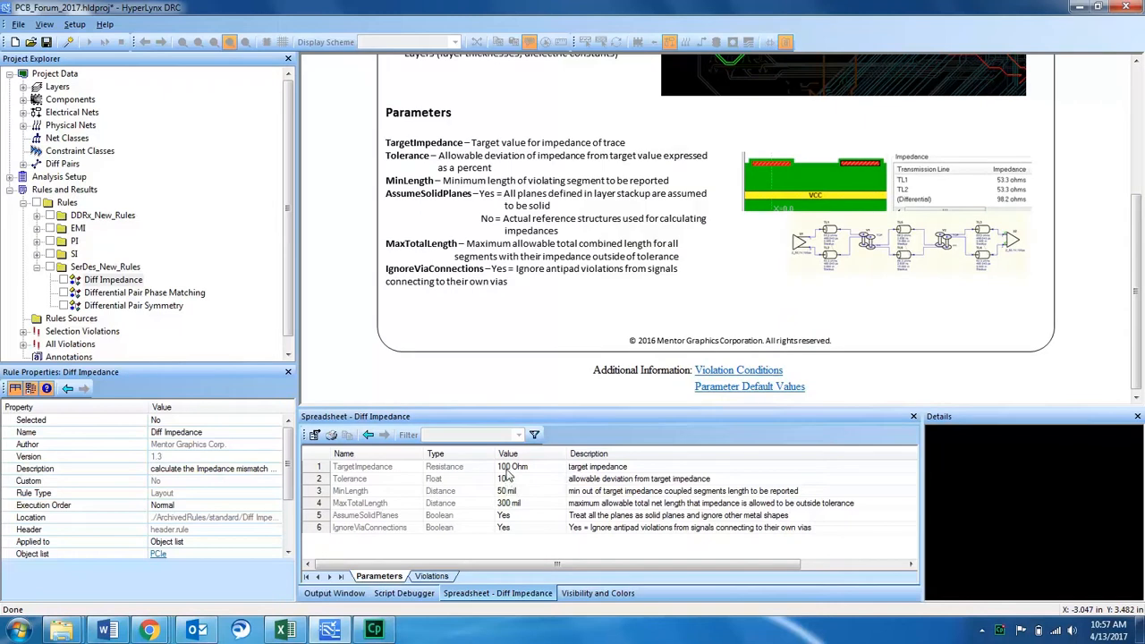
Open the PCIe object list of differential pairs whose names start with 'pci'
click(513, 466)
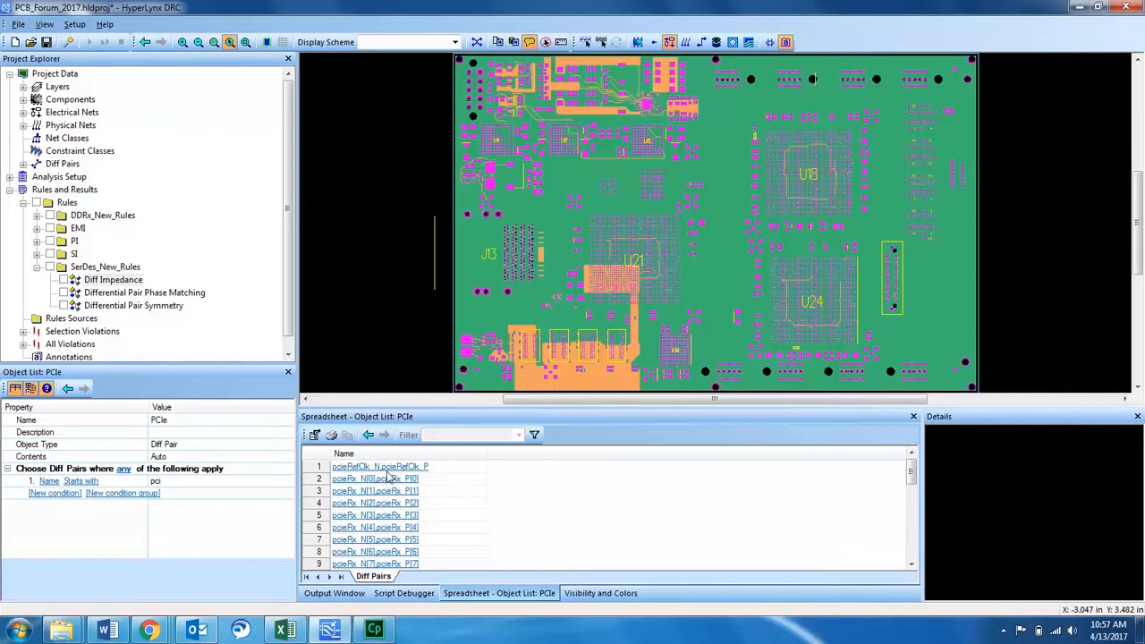
mouse_move(383, 466)
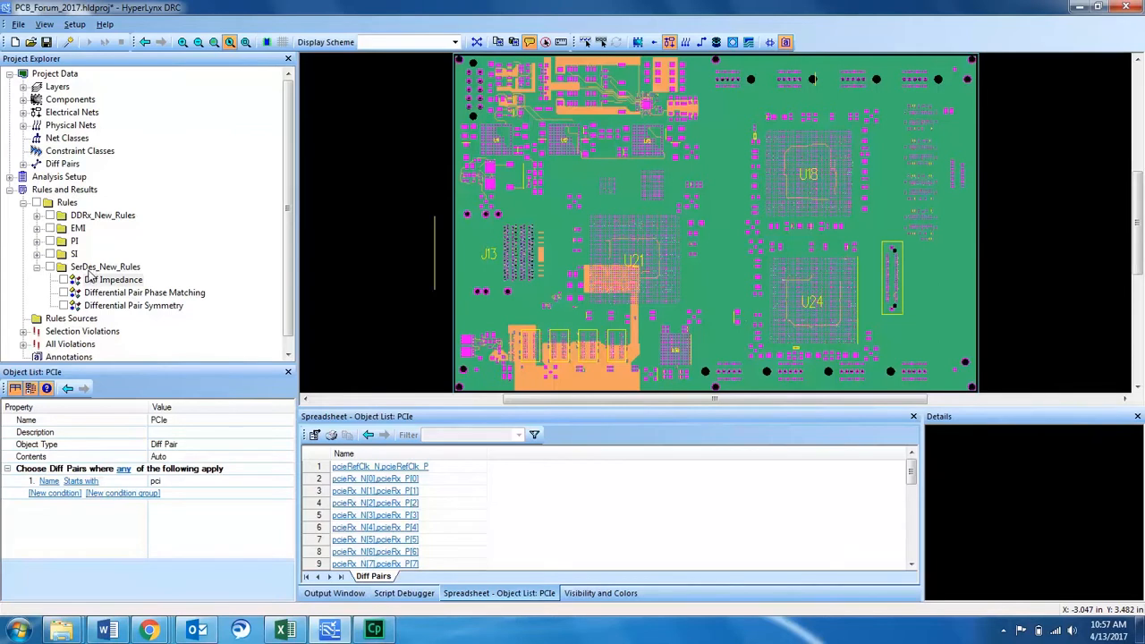
mouse_move(117, 288)
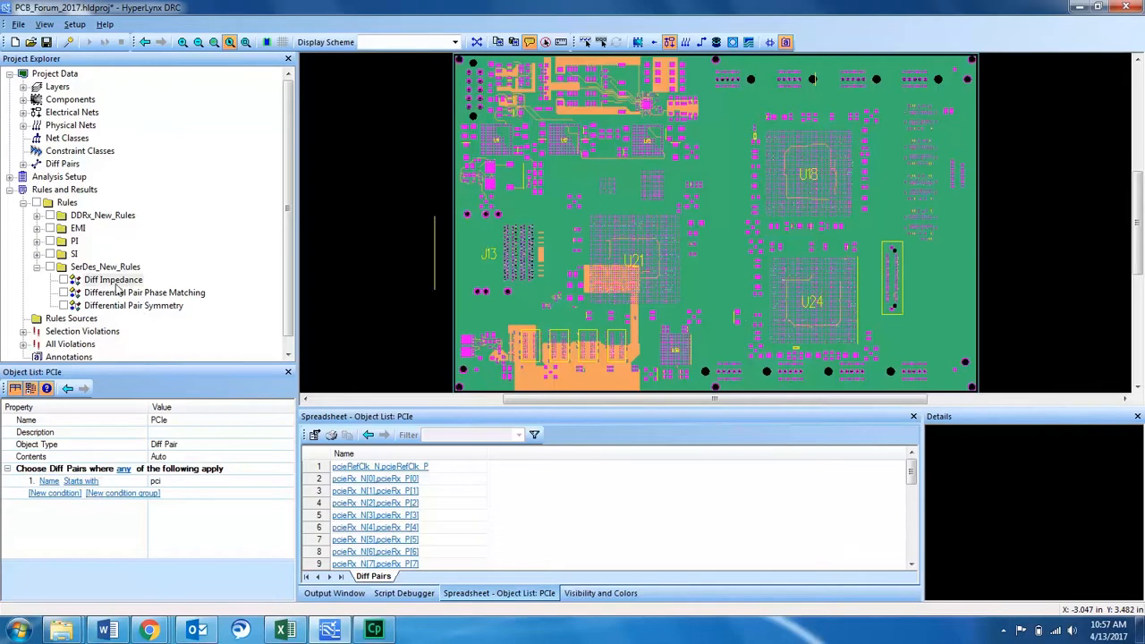
mouse_move(115, 285)
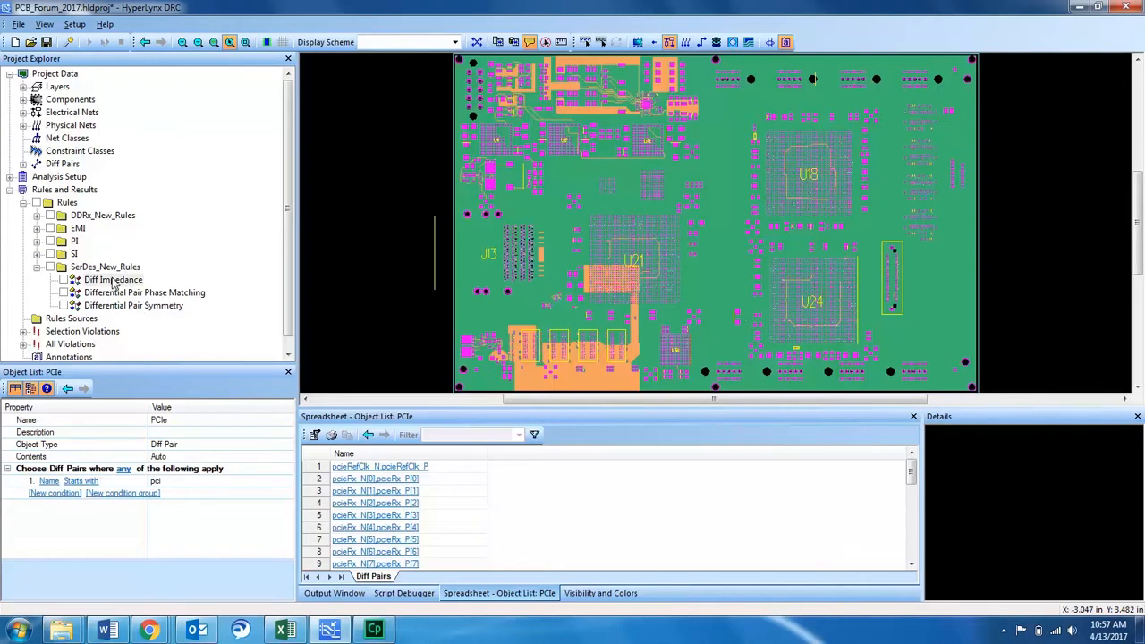
mouse_move(114, 285)
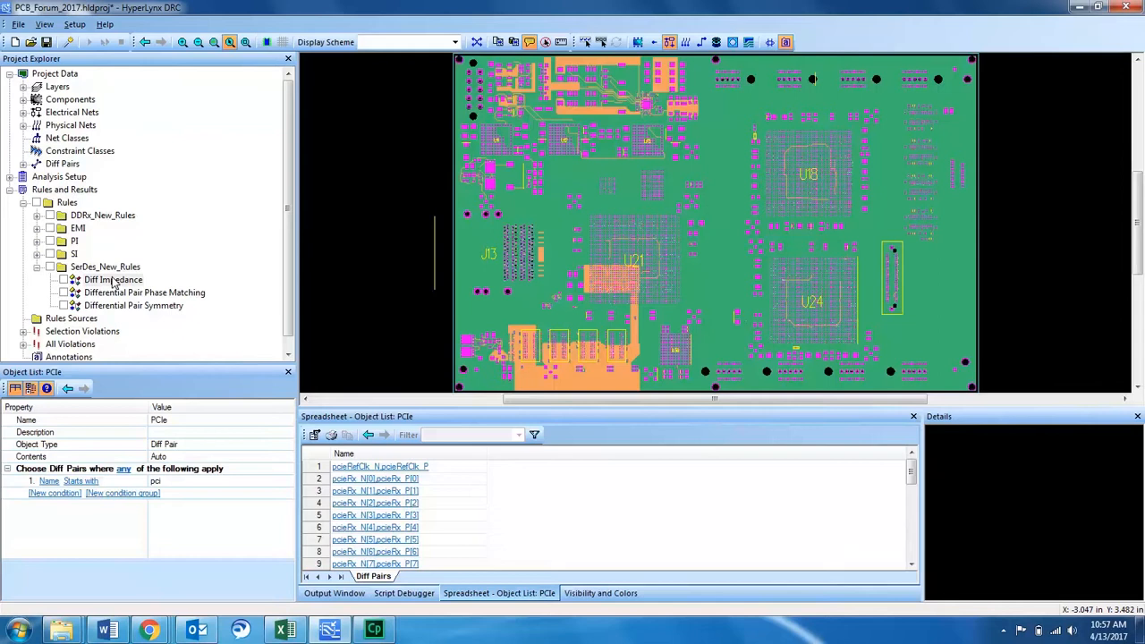
mouse_move(114, 287)
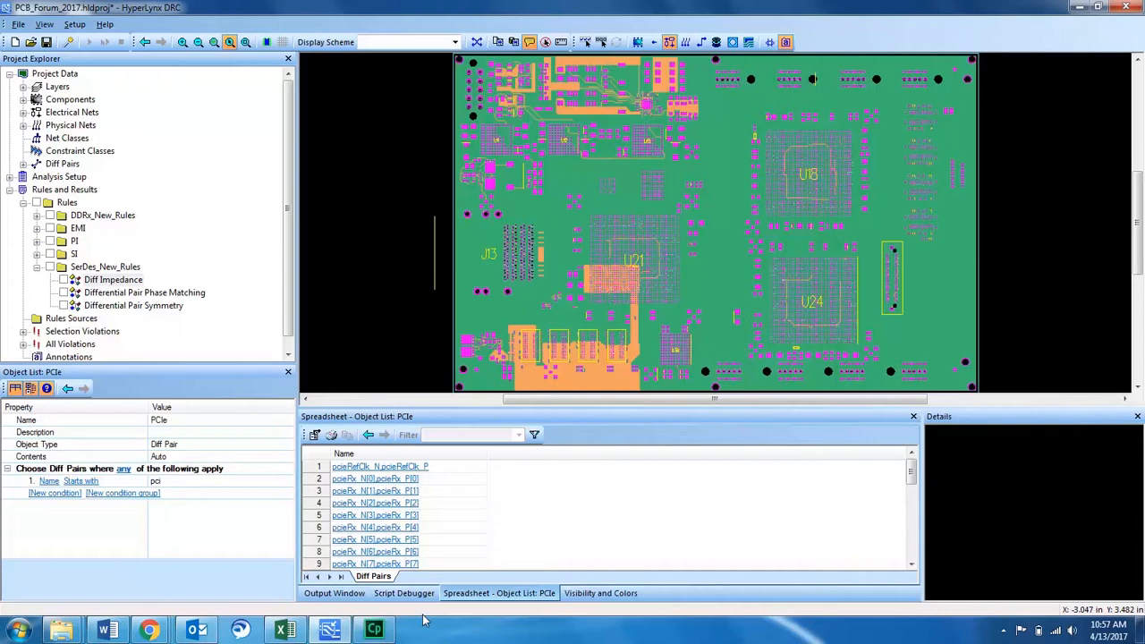
Show the output log and enable the Diff Impedance rule to run it
click(334, 594)
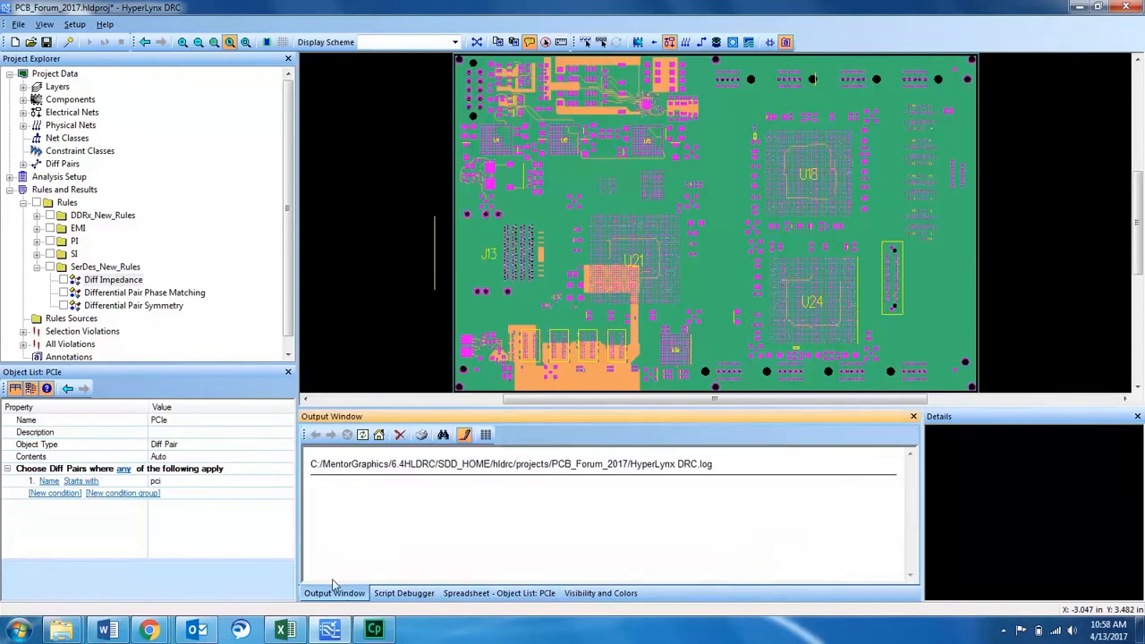
mouse_move(477, 590)
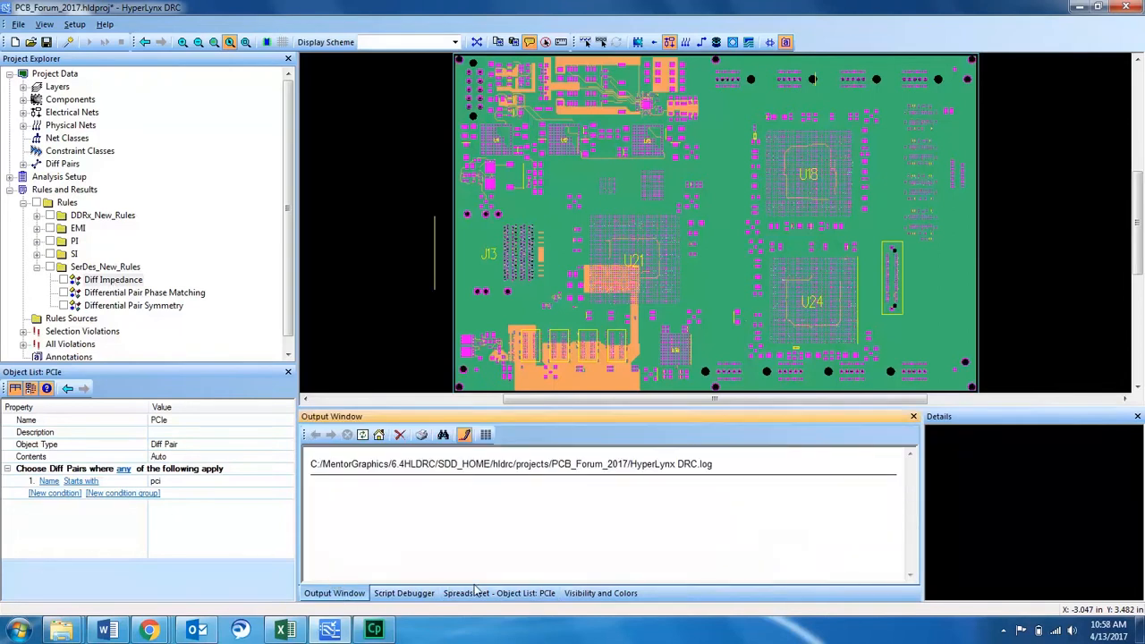
click(114, 279)
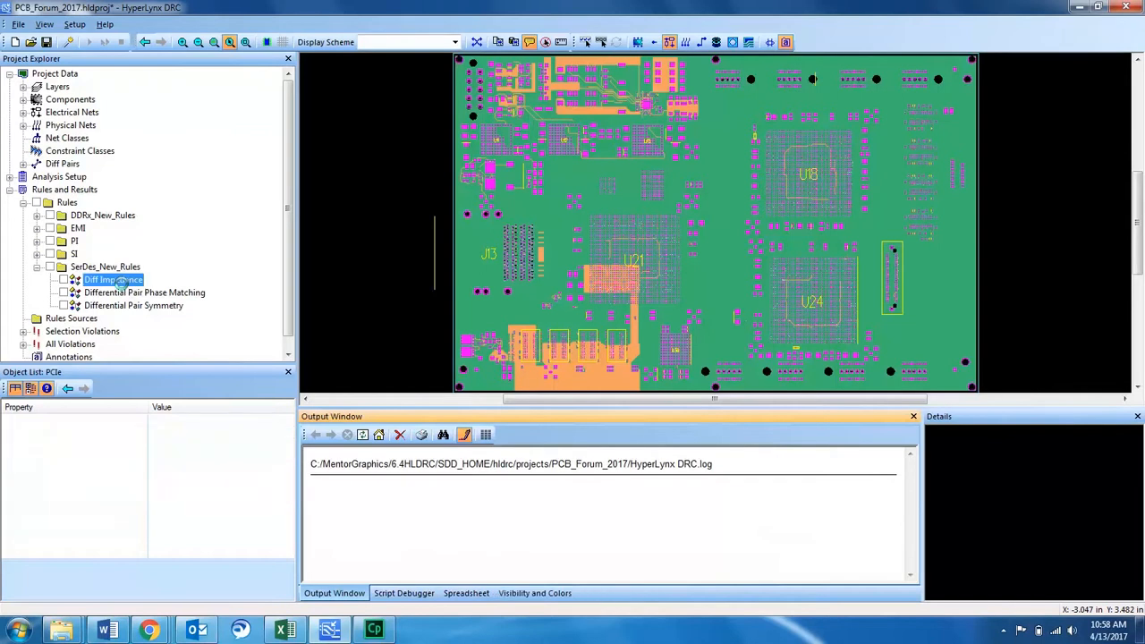
double_click(114, 279)
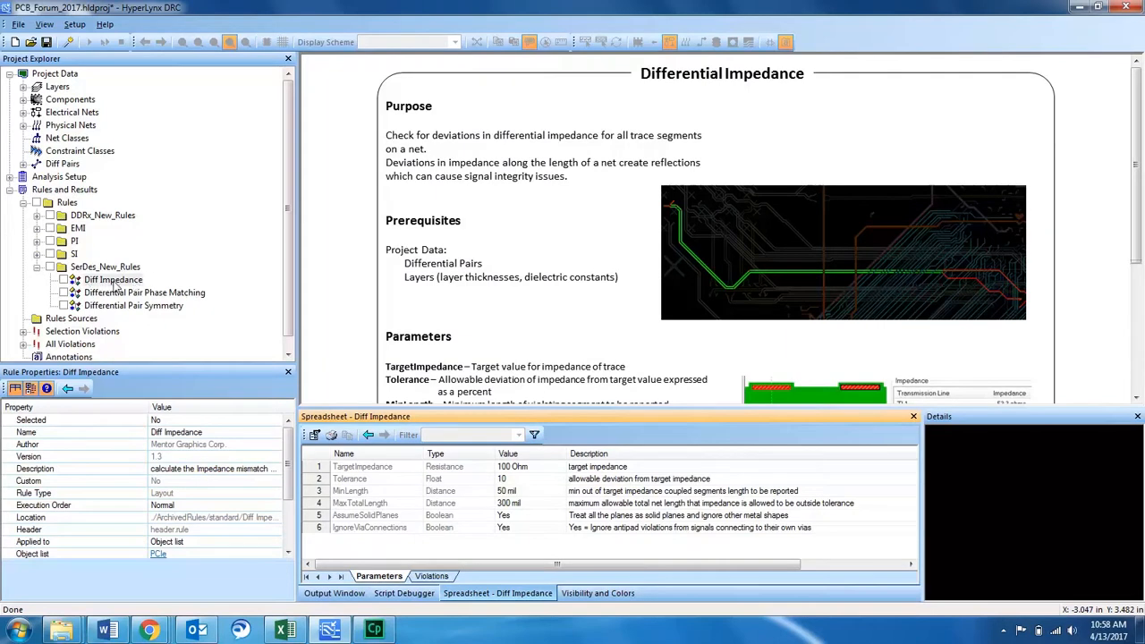
mouse_move(83, 273)
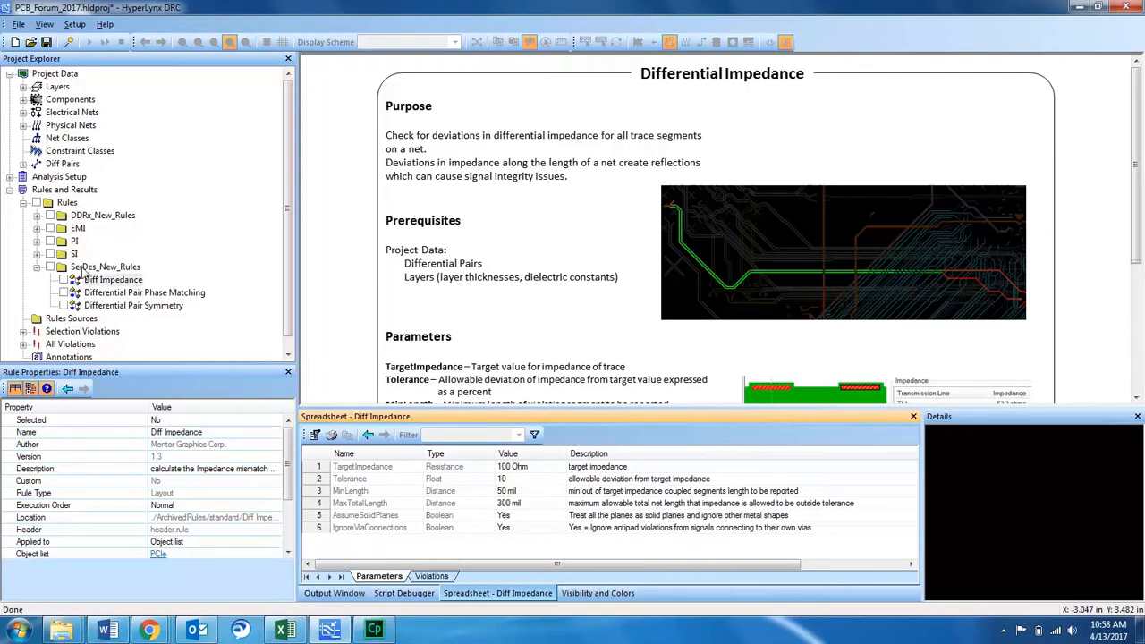
click(113, 279)
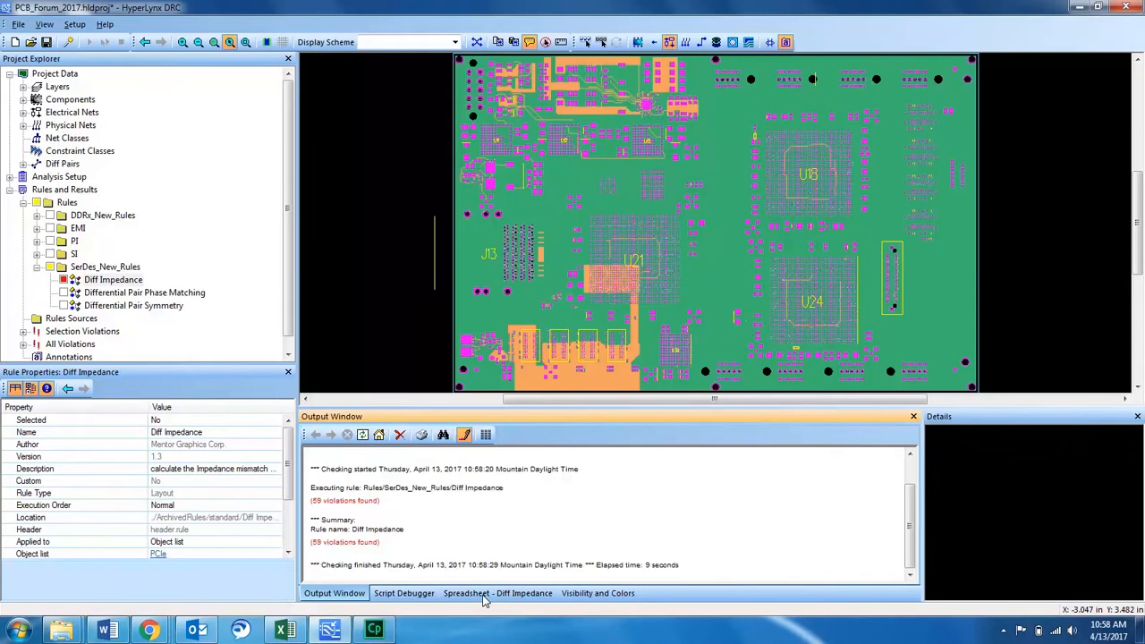
Show the Diff Impedance violations spreadsheet and zoom to the first violation
click(498, 593)
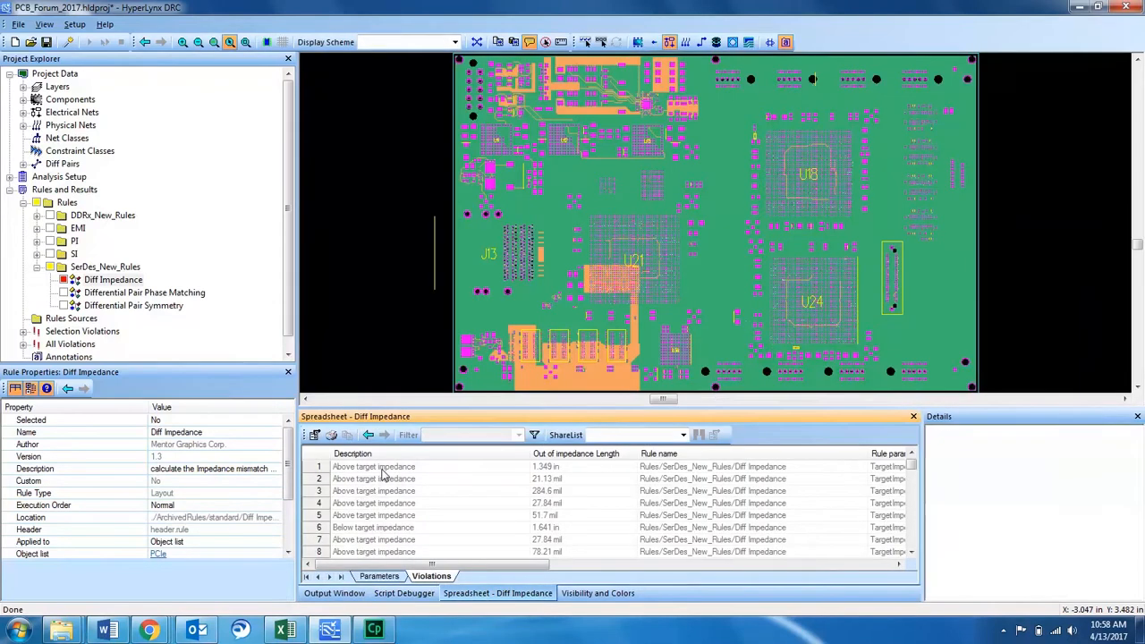
click(374, 467)
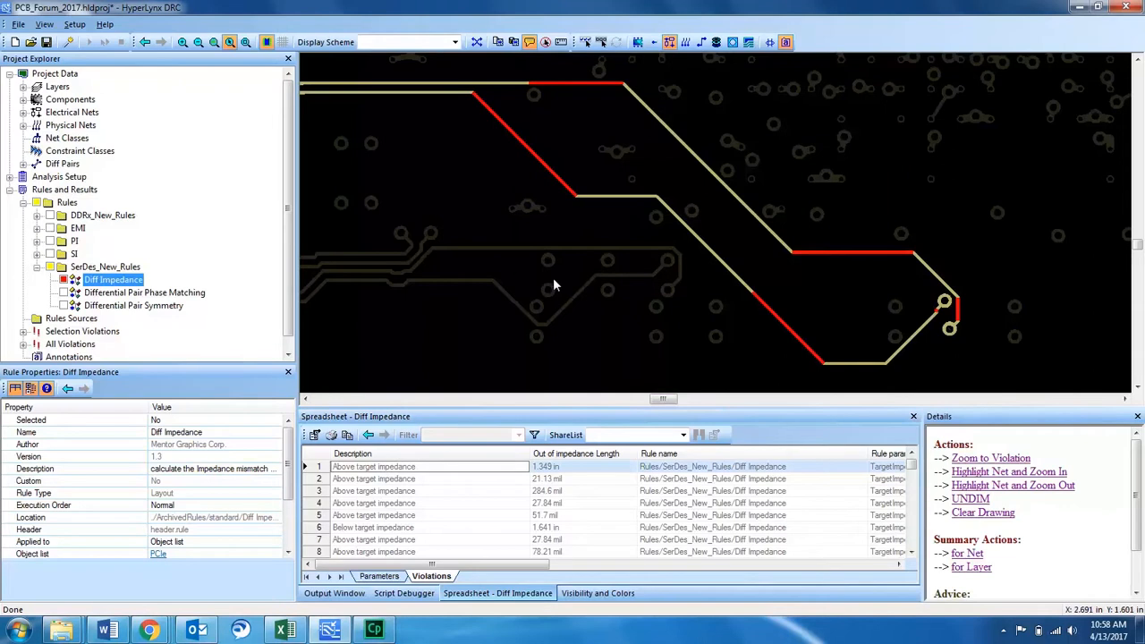
mouse_move(773, 321)
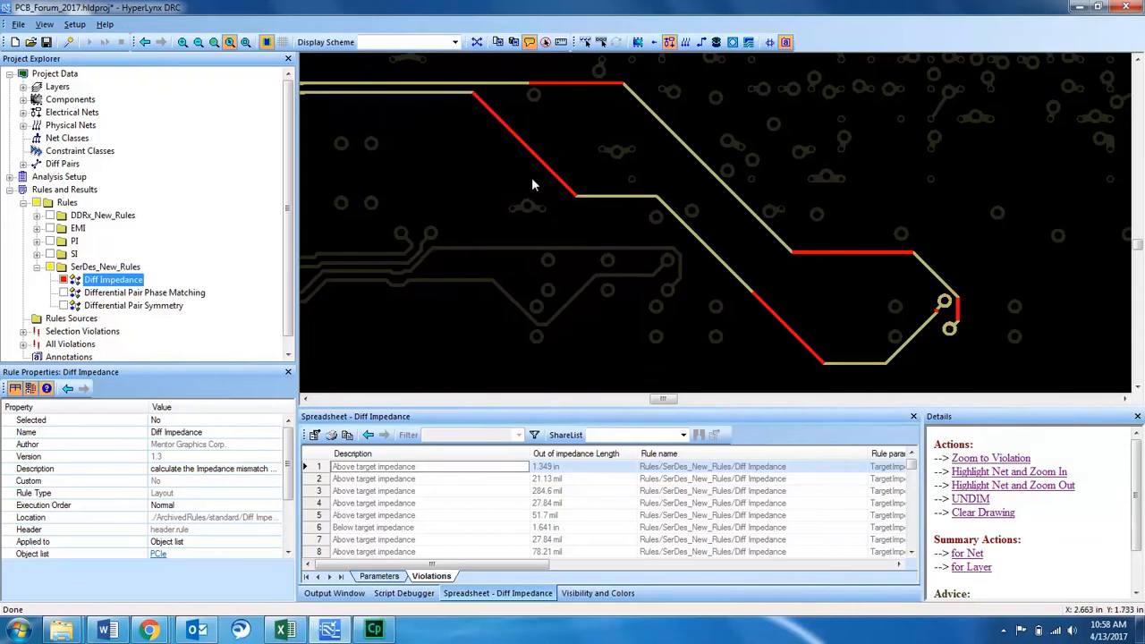
mouse_move(716, 397)
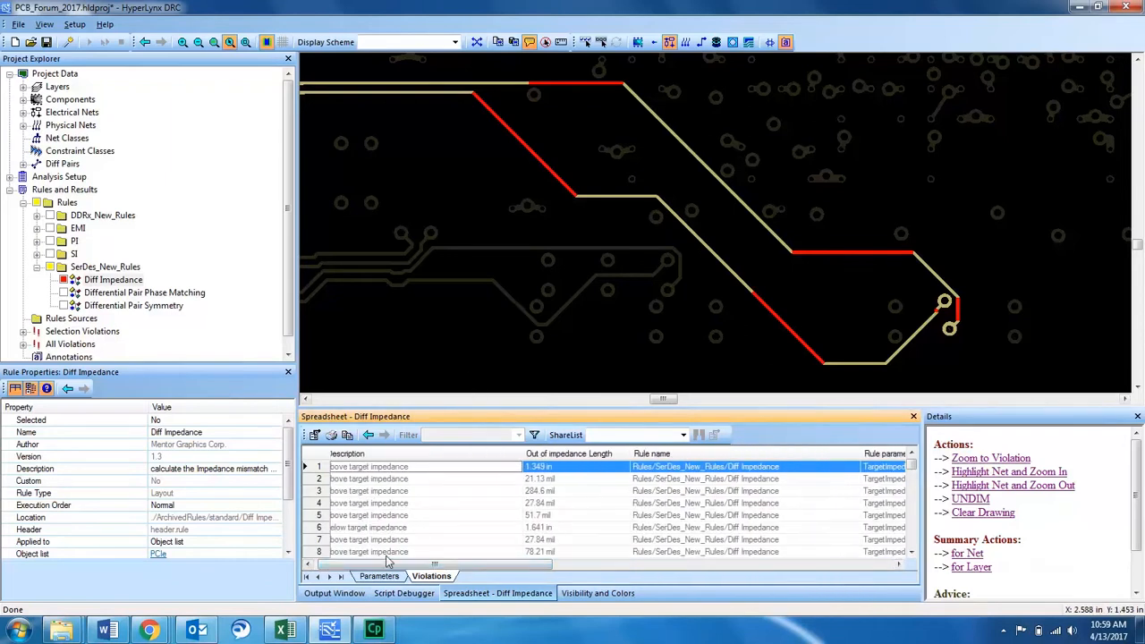
Zoom to violation row 6, the 1.641 in below-target-impedance pair
click(430, 527)
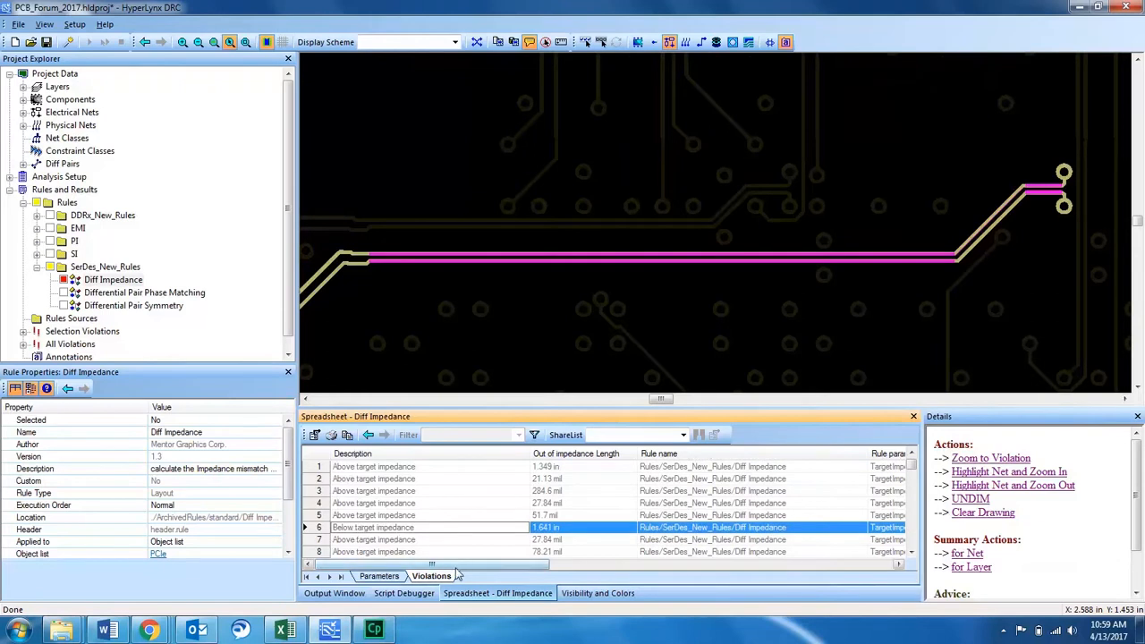
mouse_move(1065, 204)
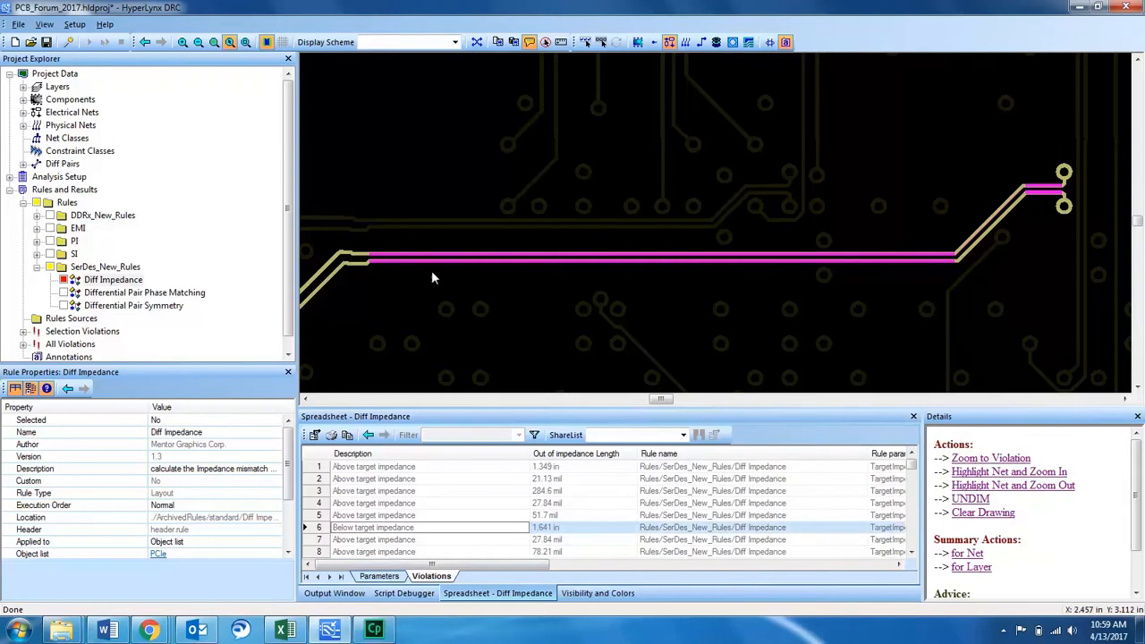
mouse_move(666, 272)
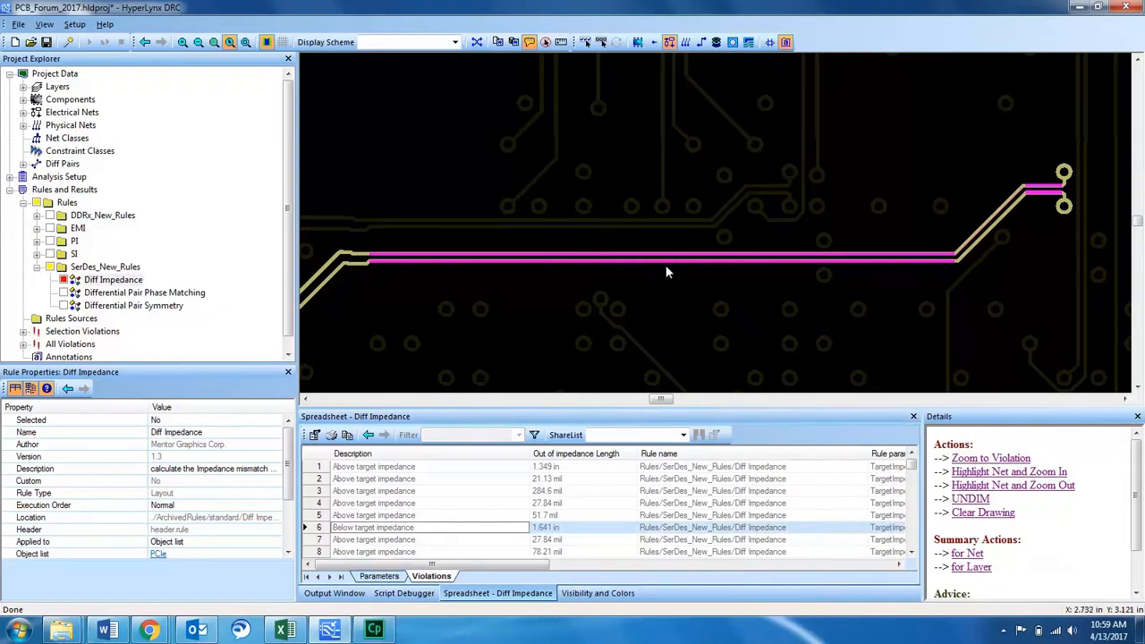